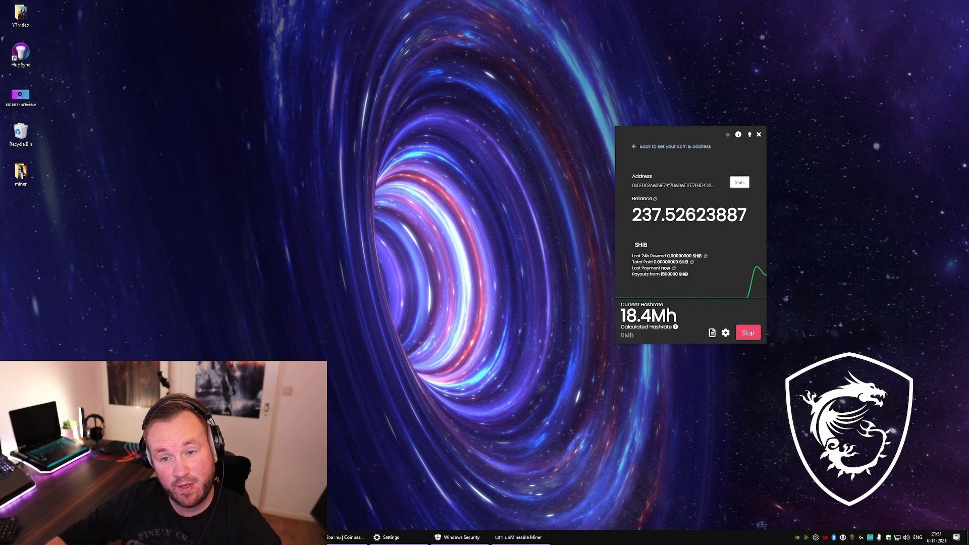
mouse_move(344, 330)
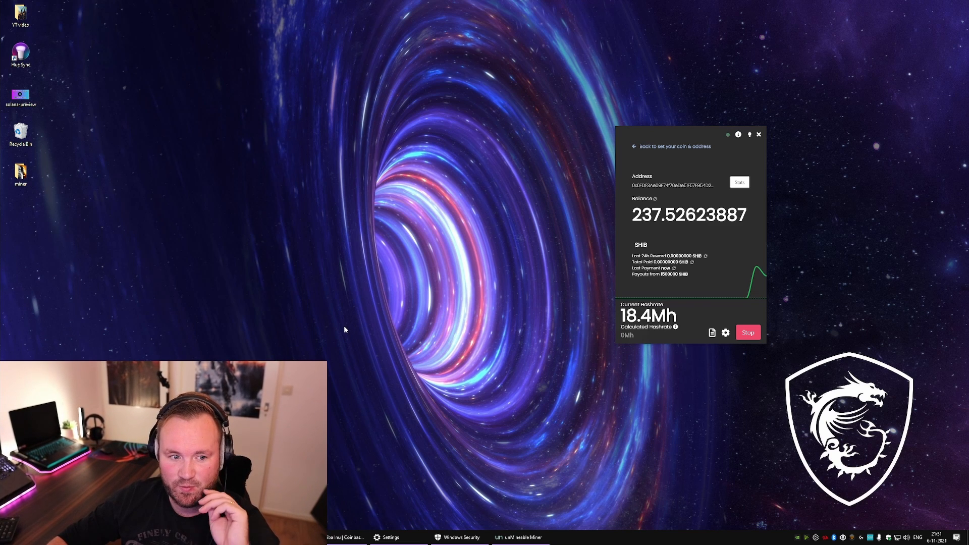
mouse_move(306, 268)
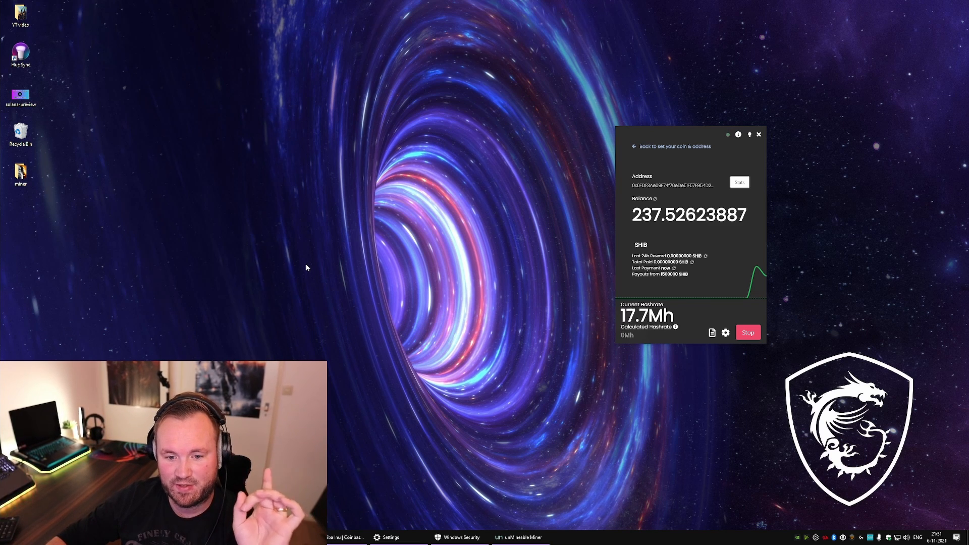
Add the Desktop miner2 folder as a Microsoft Defender antivirus exclusion.
right_click(305, 267)
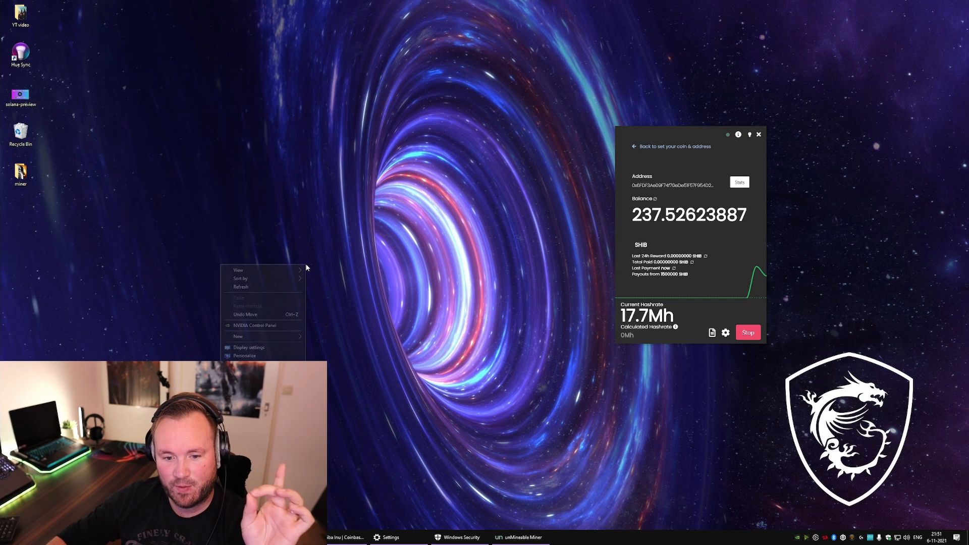
click(237, 336)
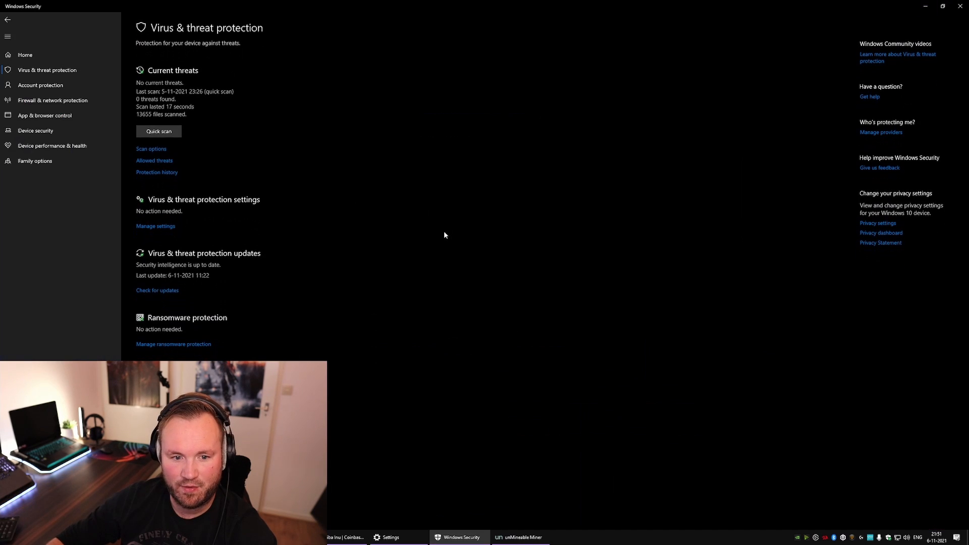
scroll(down, 3)
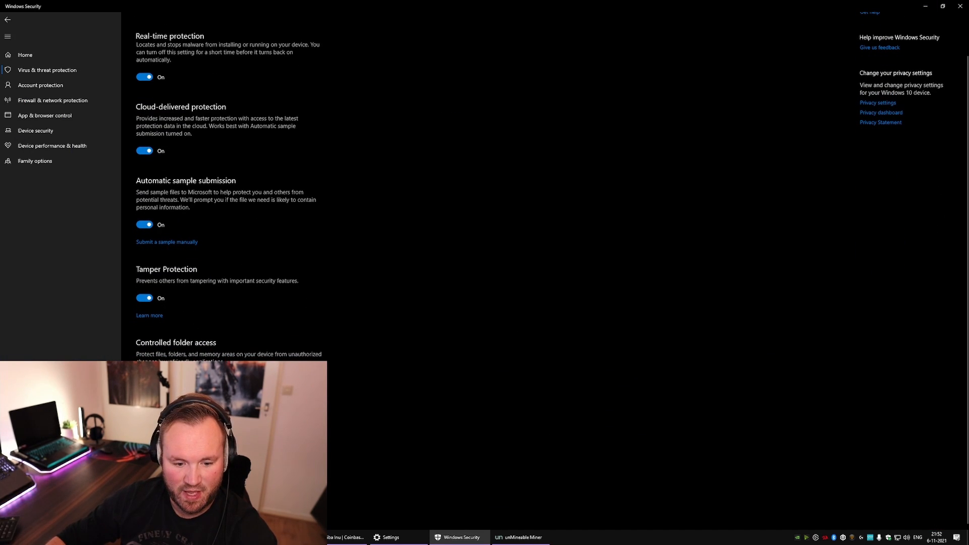
click(177, 89)
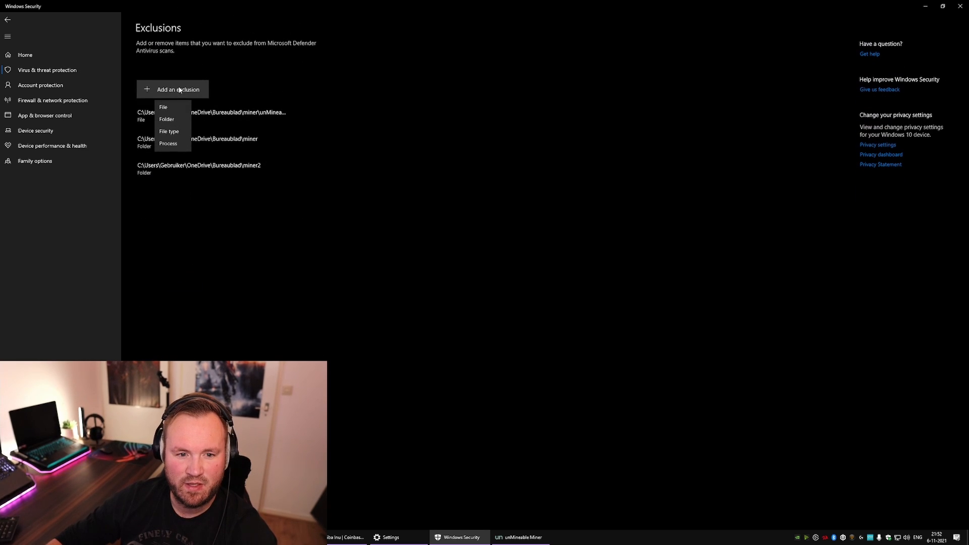
click(166, 119)
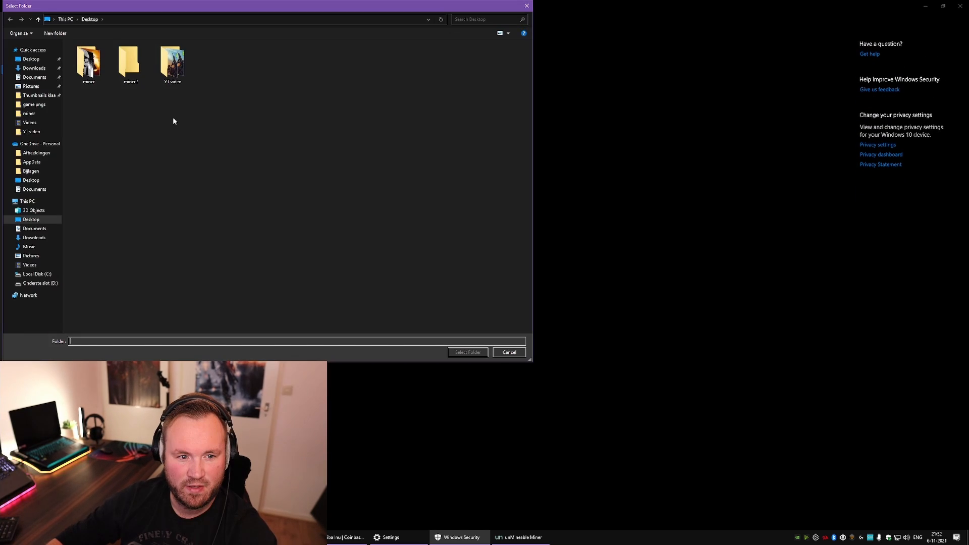
click(130, 61)
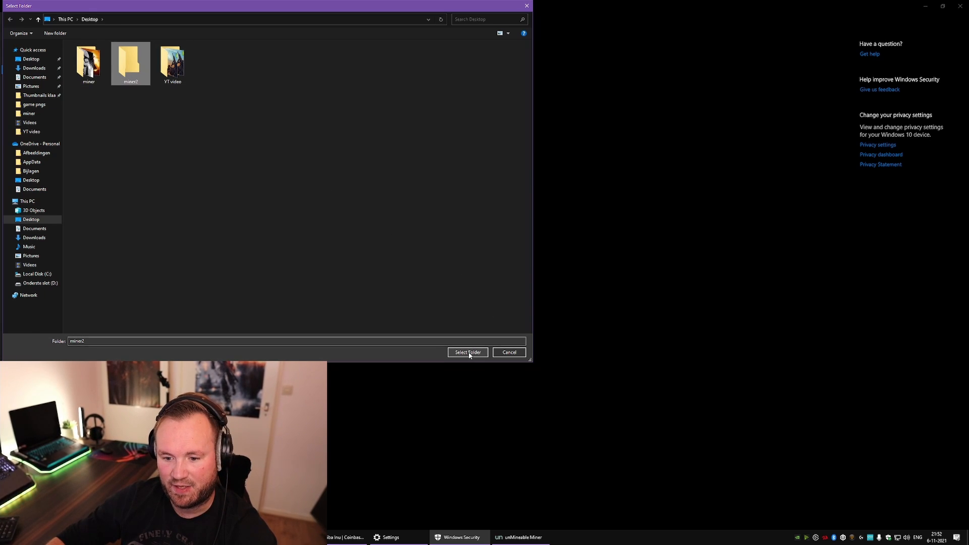
click(467, 352)
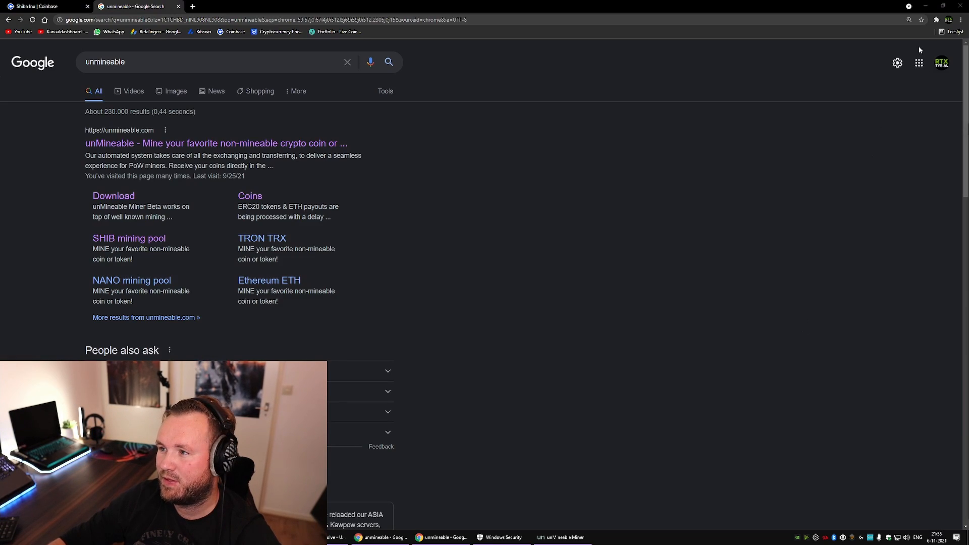
Set Chrome's Safe Browsing under Privacy and security to No protection.
click(961, 20)
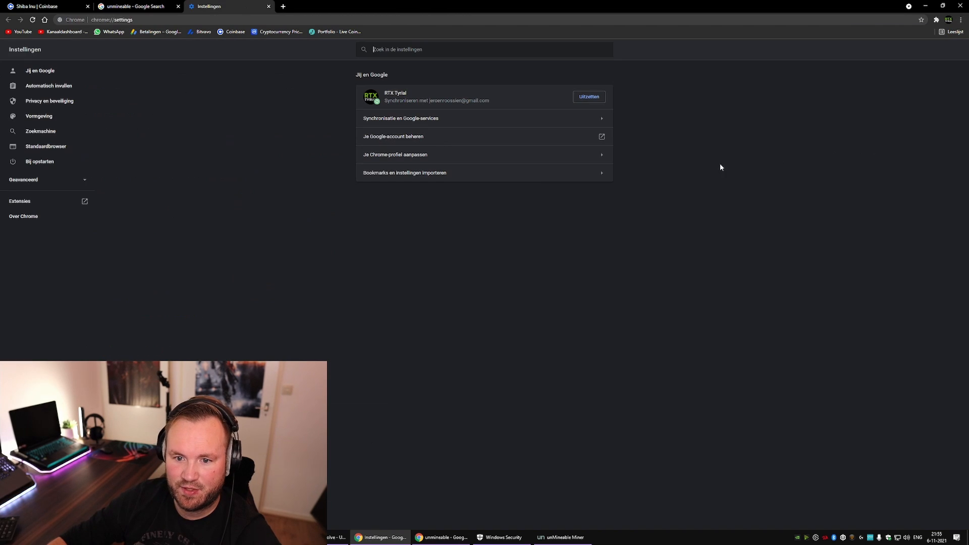
click(49, 101)
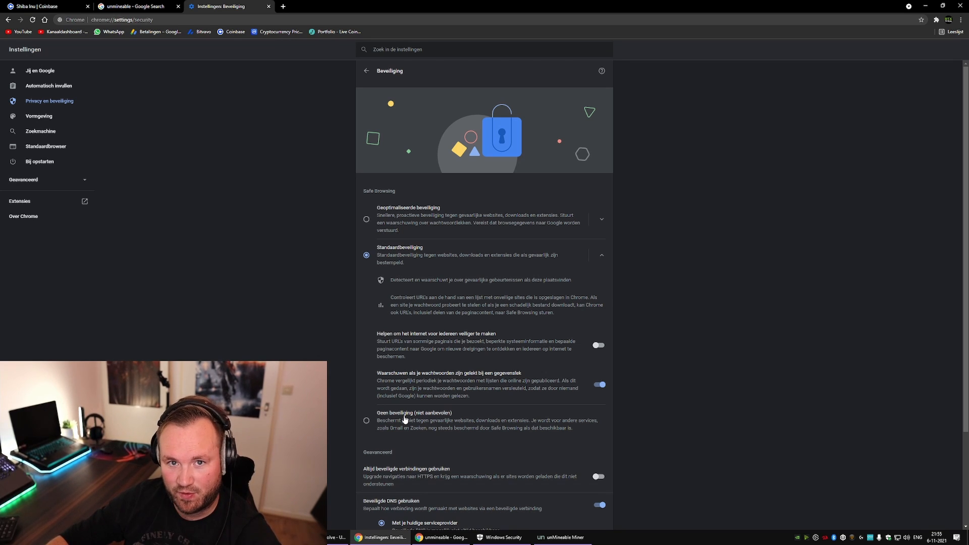
click(135, 6)
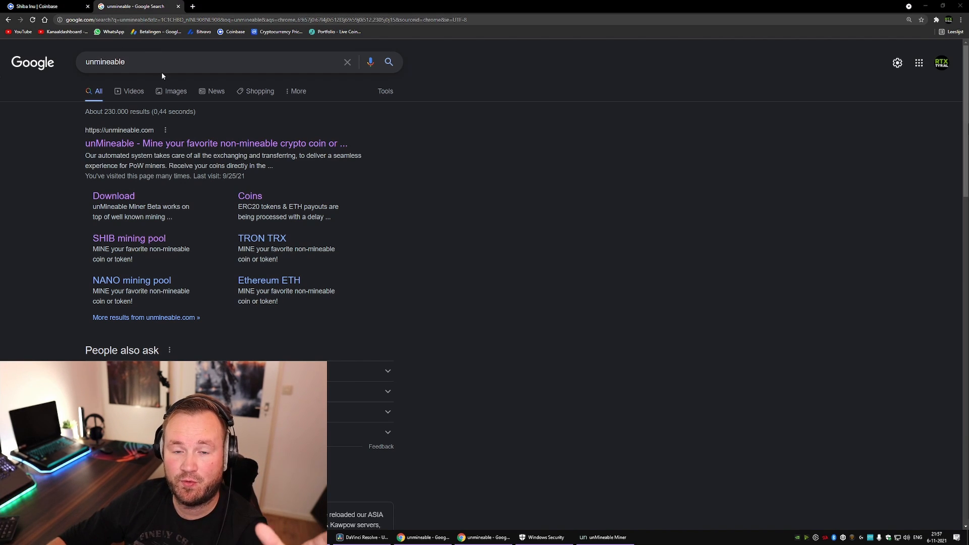
Save the unMineable mfi 64-bit Windows miner download to the Desktop.
click(129, 238)
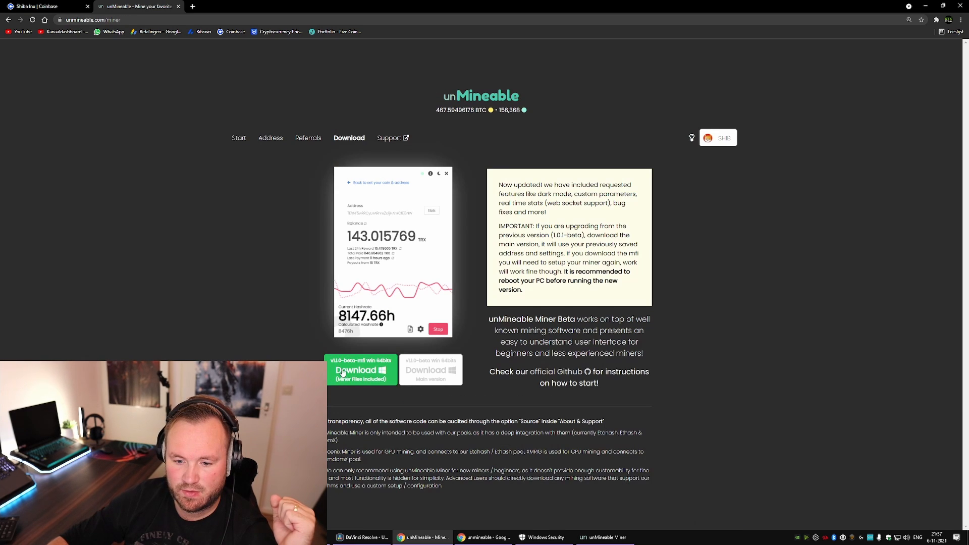
right_click(352, 371)
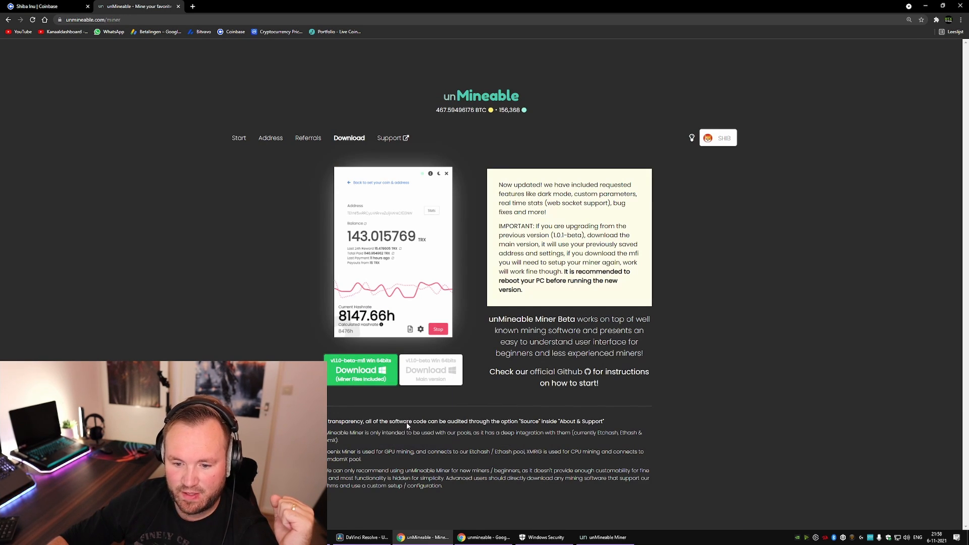
click(361, 369)
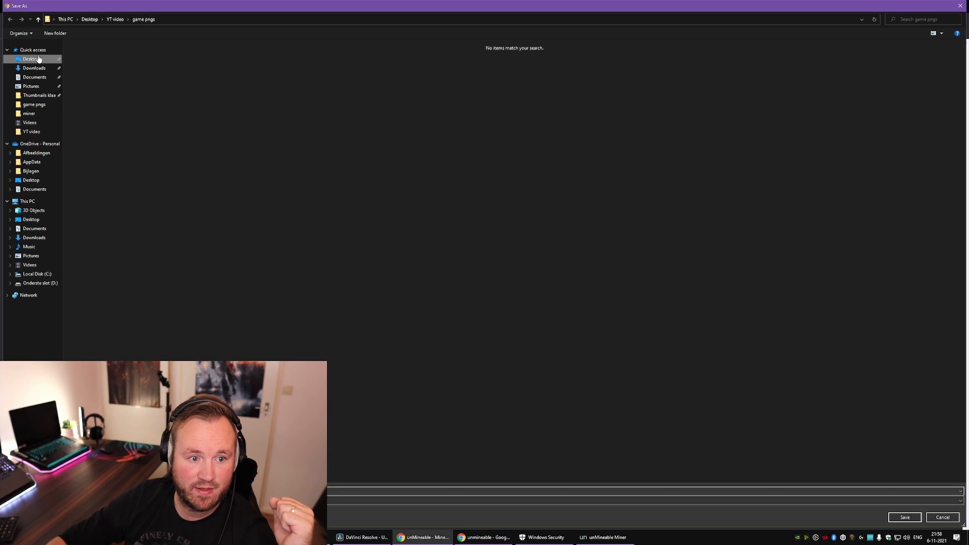
click(30, 59)
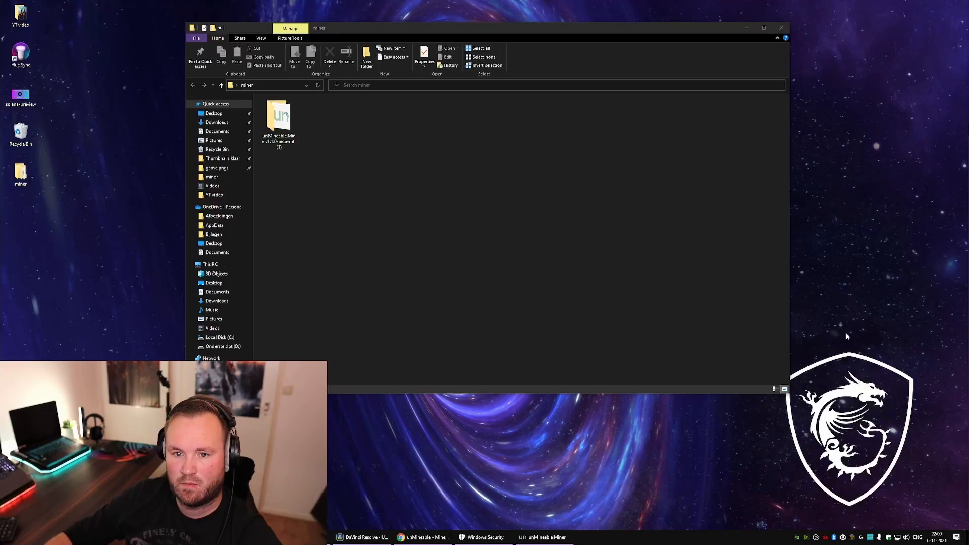
Launch the unMineable Miner app from the downloaded miner folder.
click(278, 118)
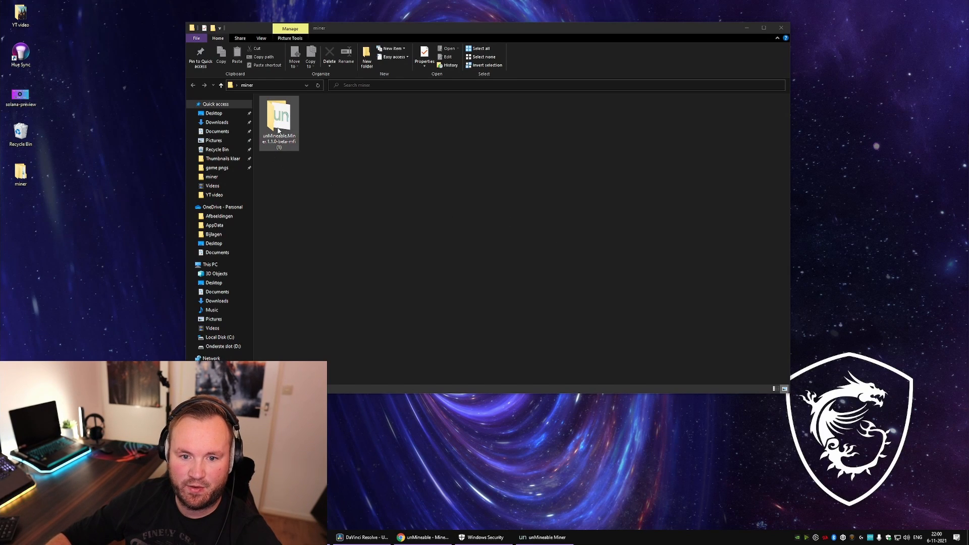
double_click(278, 119)
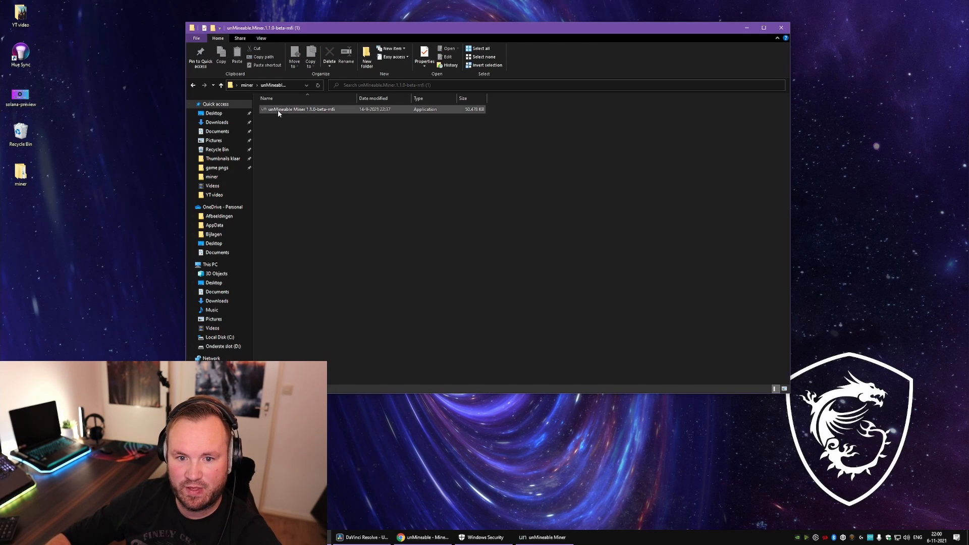
double_click(302, 110)
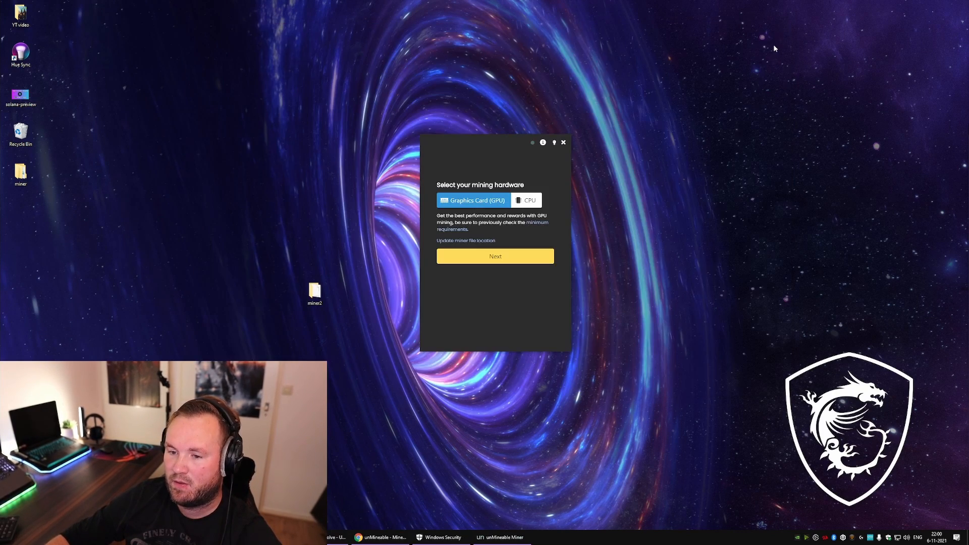
mouse_move(496, 165)
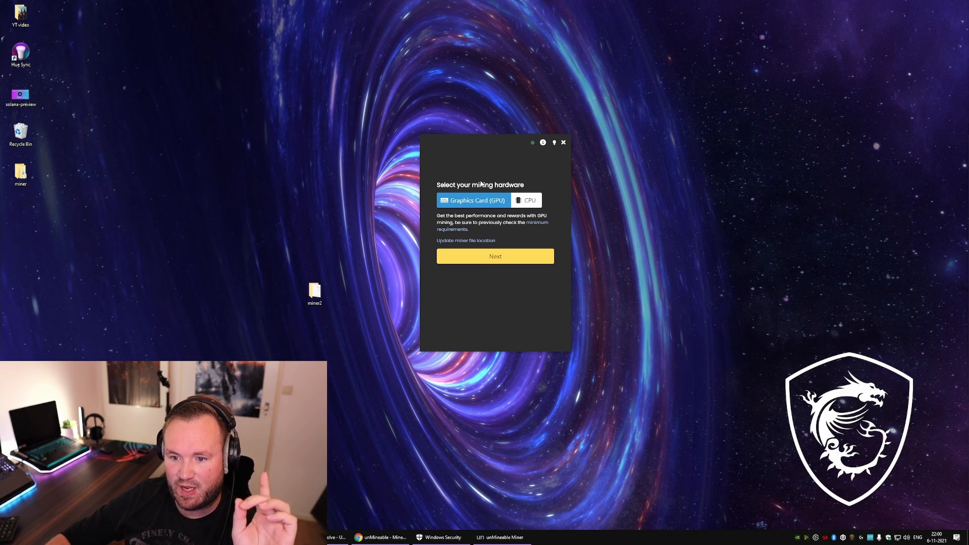
mouse_move(509, 198)
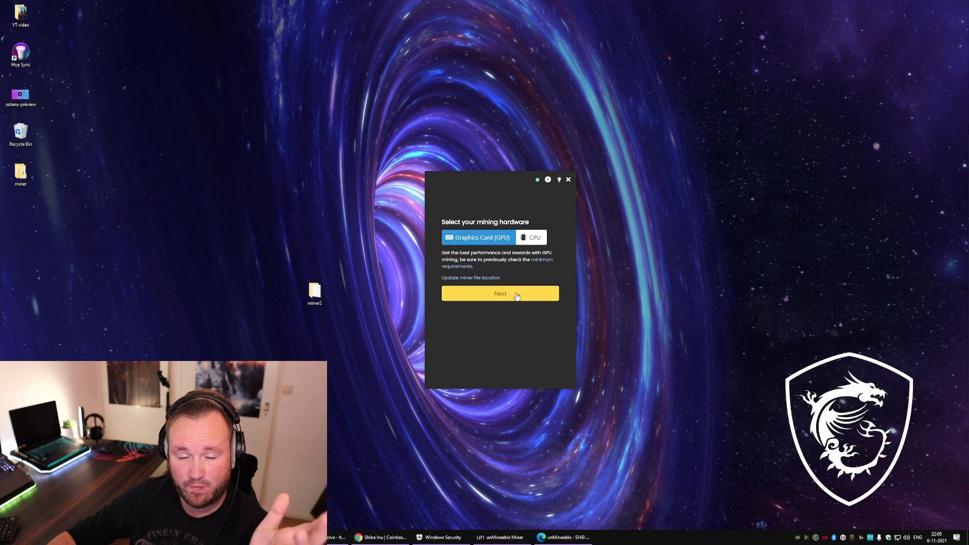
Confirm Graphics Card (GPU) as the mining hardware and continue.
click(499, 293)
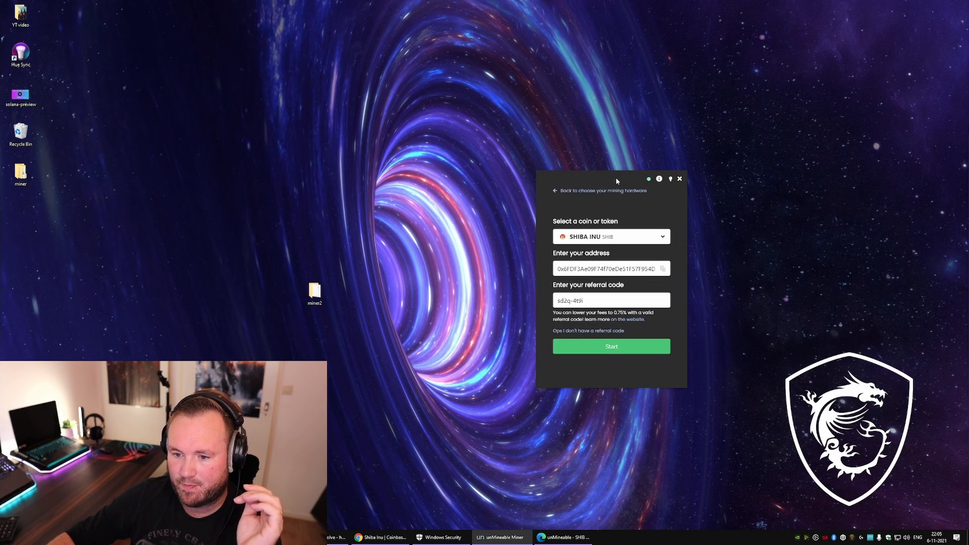
Filter the coin list for 'shib' and select SHIBA INU.
click(610, 236)
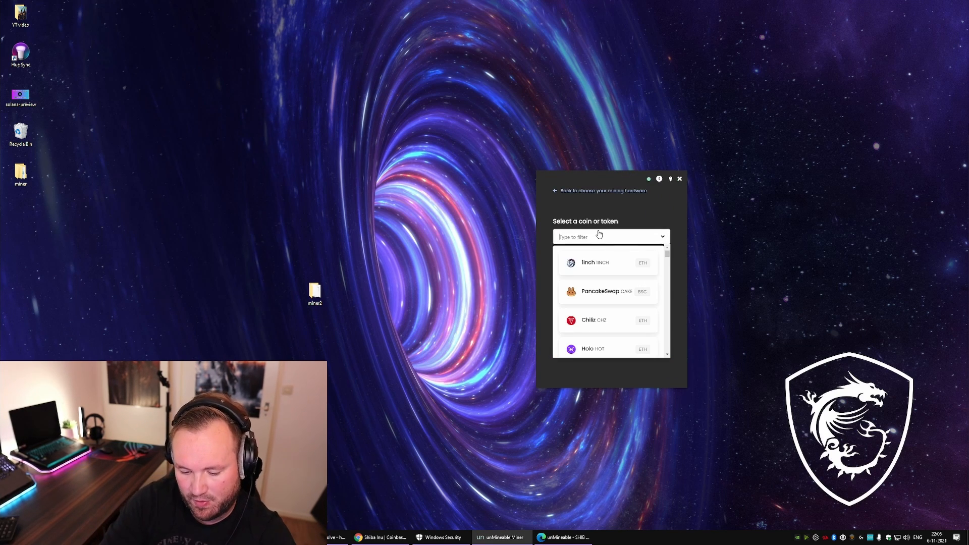
text(shib)
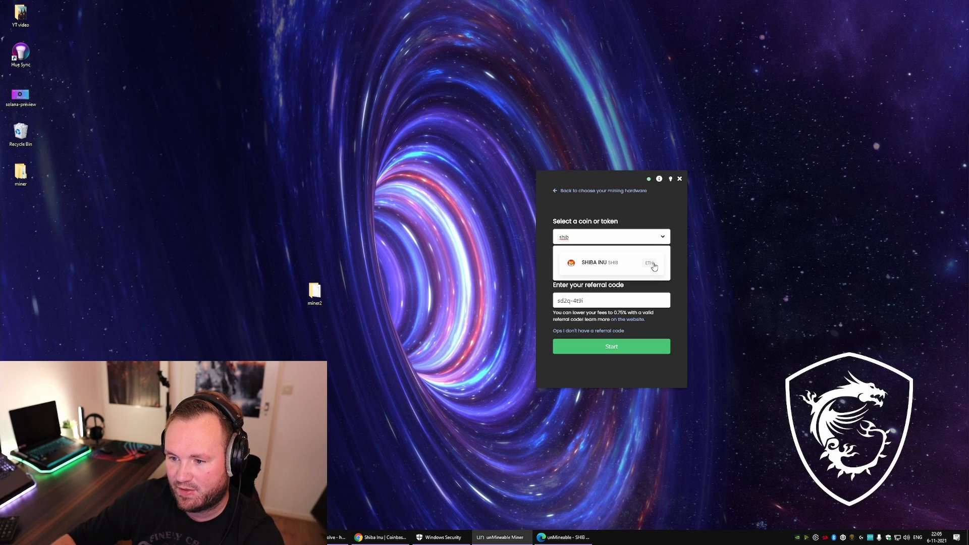
click(611, 236)
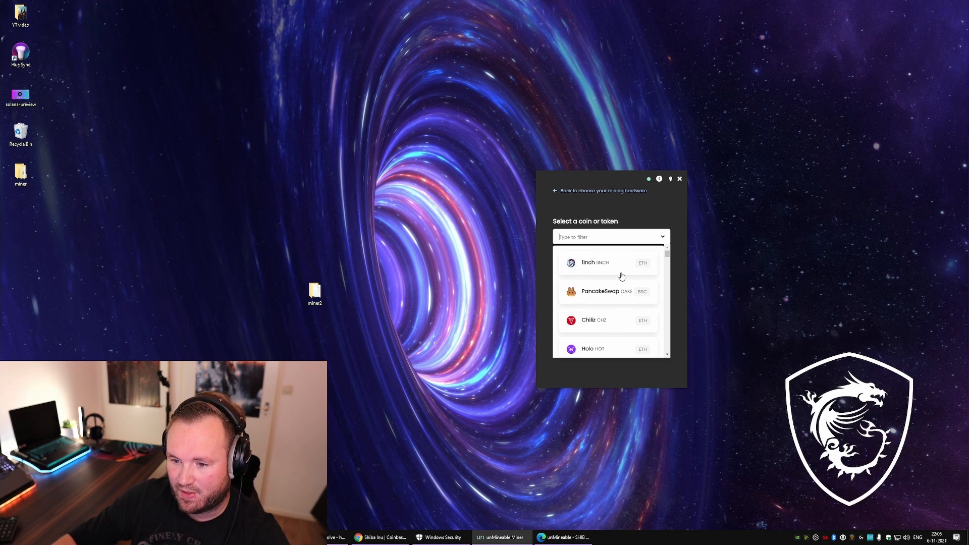
text(shib)
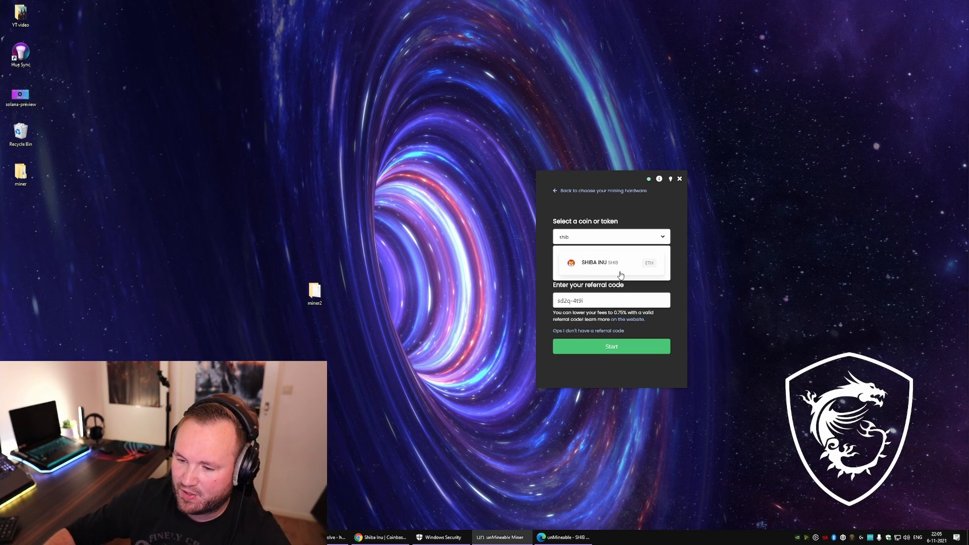
click(598, 262)
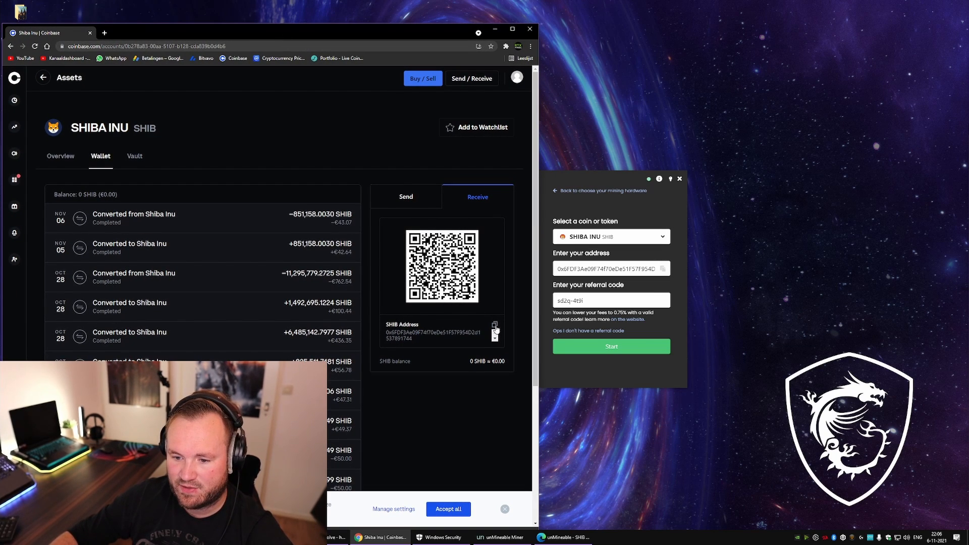
Copy the SHIB receiving address from Coinbase's Receive page.
click(606, 268)
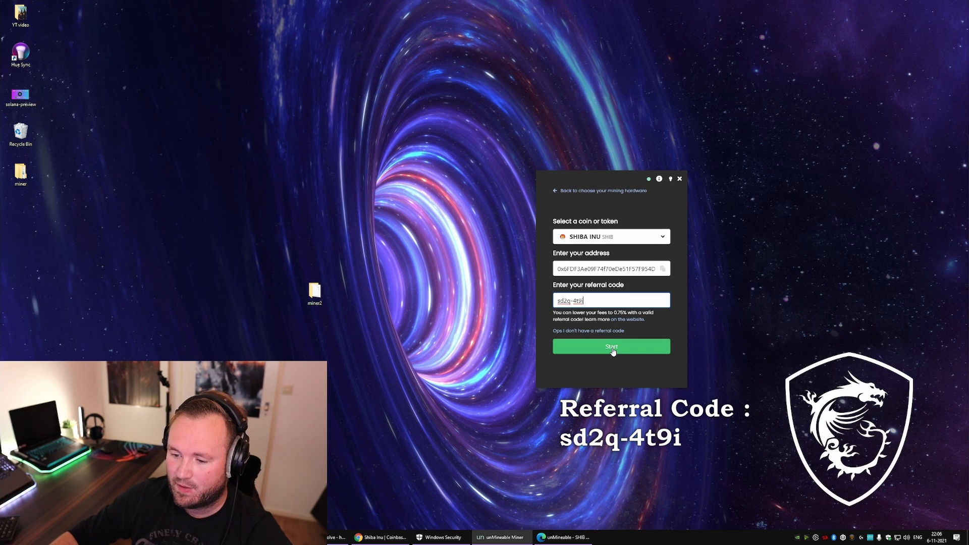
Start mining Shiba Inu and bring up the Advanced settings panel.
click(611, 346)
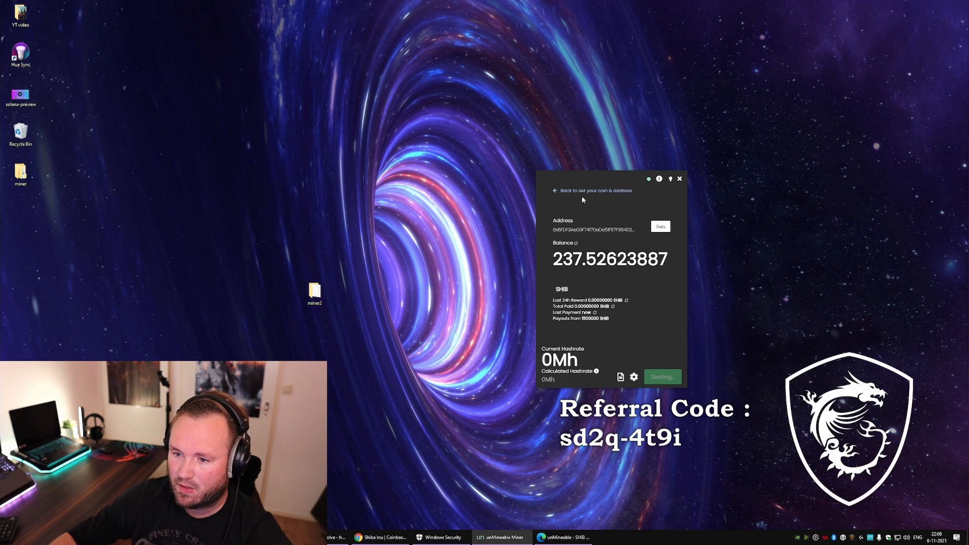
mouse_move(634, 377)
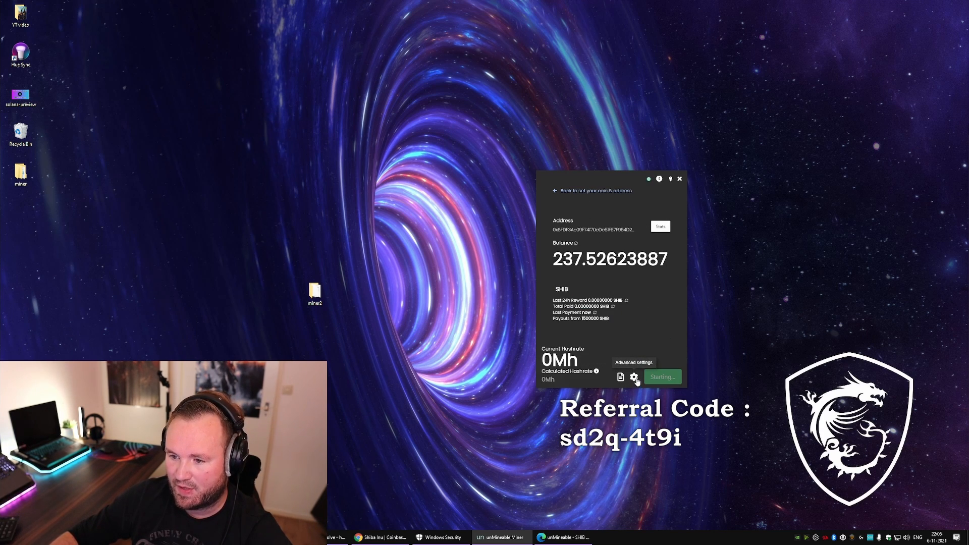
click(635, 376)
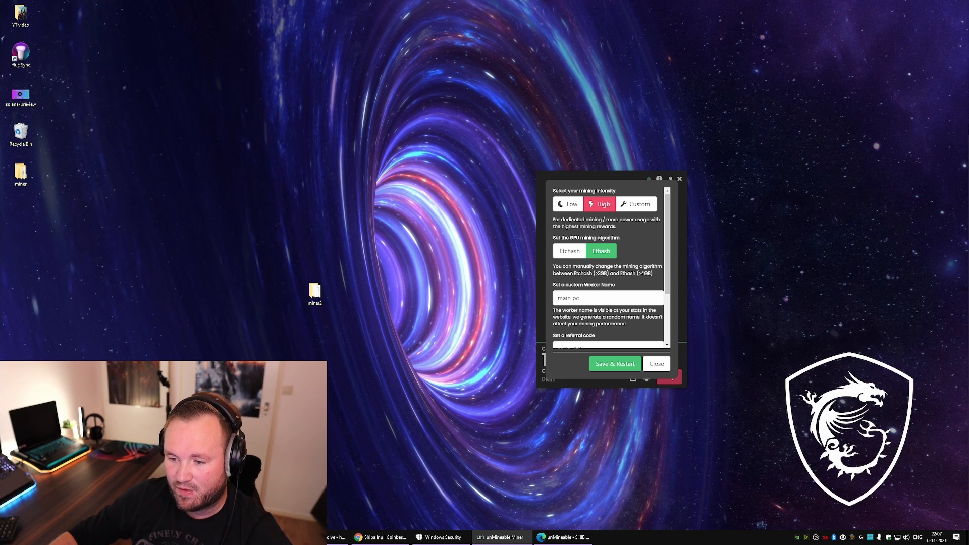
Keep High intensity, Ethash, worker 'main pc' and referral code, then Save & Restart.
scroll(down, 3)
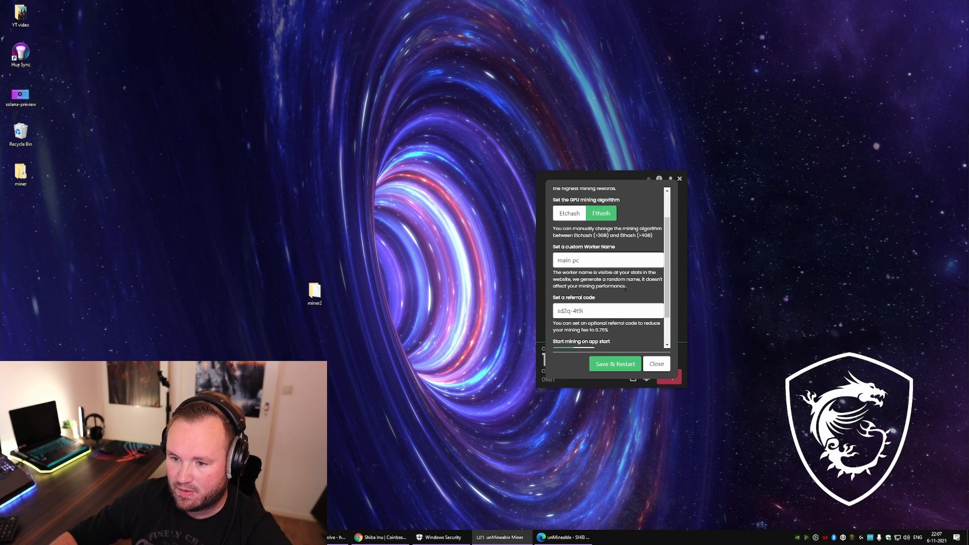
scroll(down, 3)
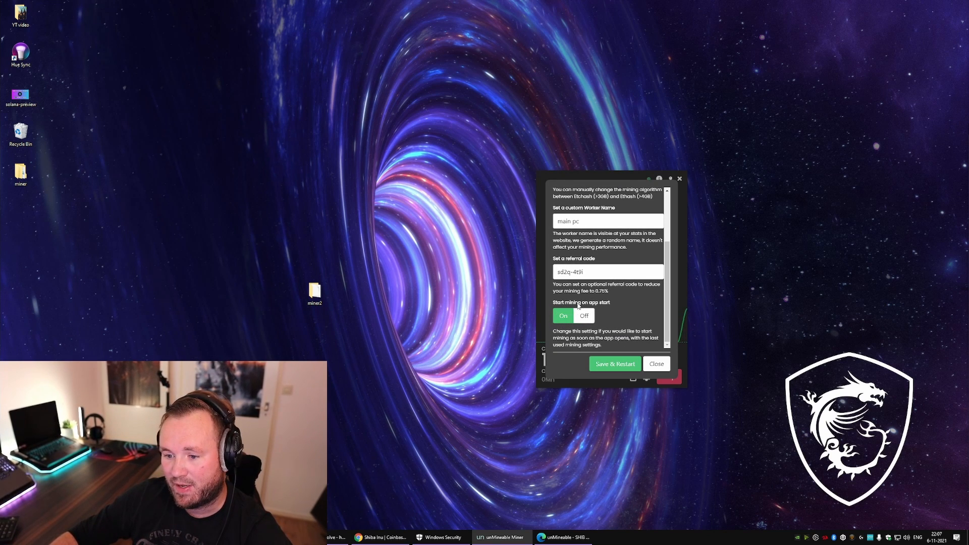
click(613, 363)
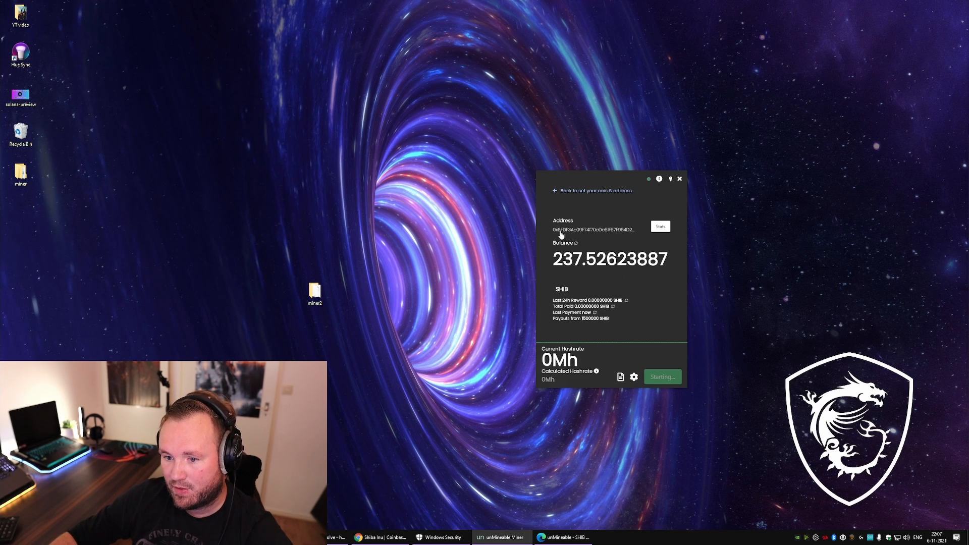
click(662, 377)
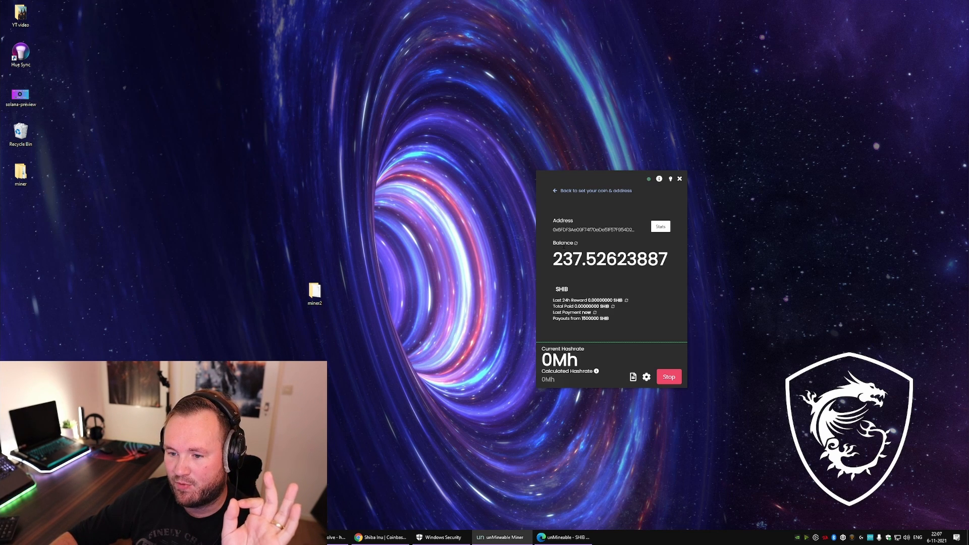
mouse_move(611, 317)
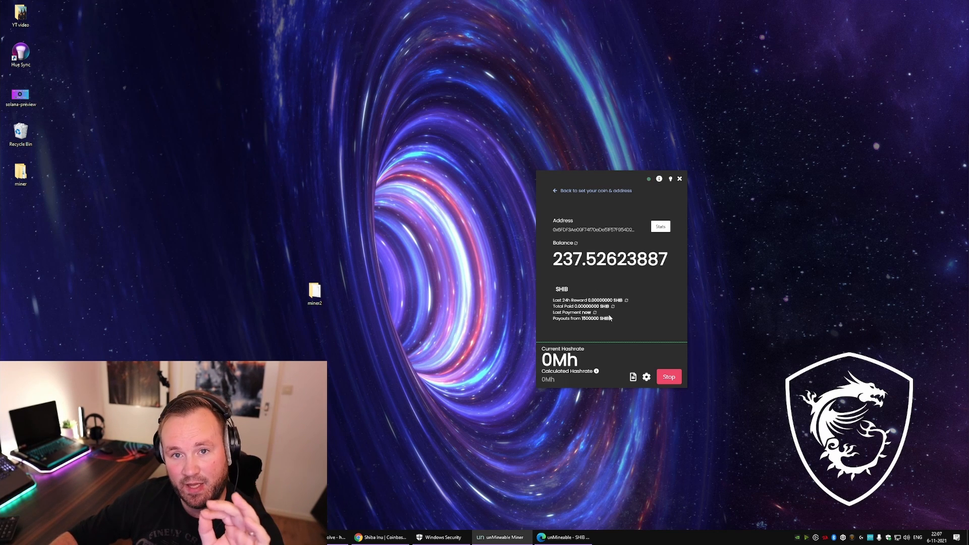
mouse_move(579, 363)
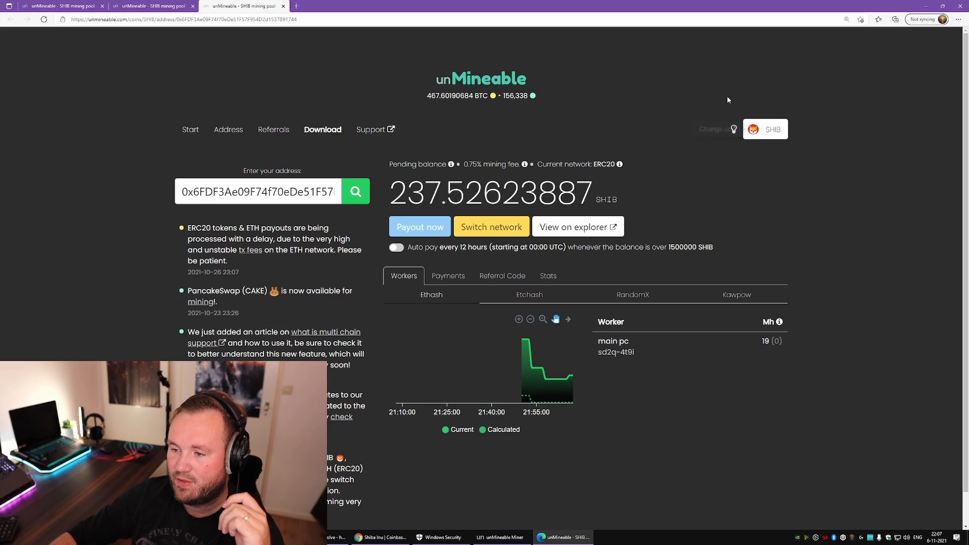
Open the SHIBA INU mining page and enter hashrate 200 in the Ethash estimator.
click(714, 129)
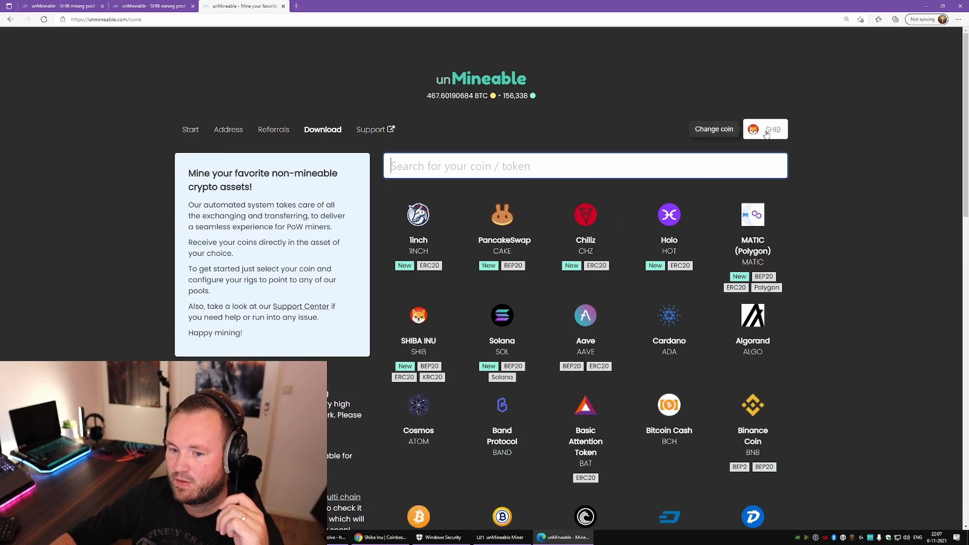
scroll(down, 3)
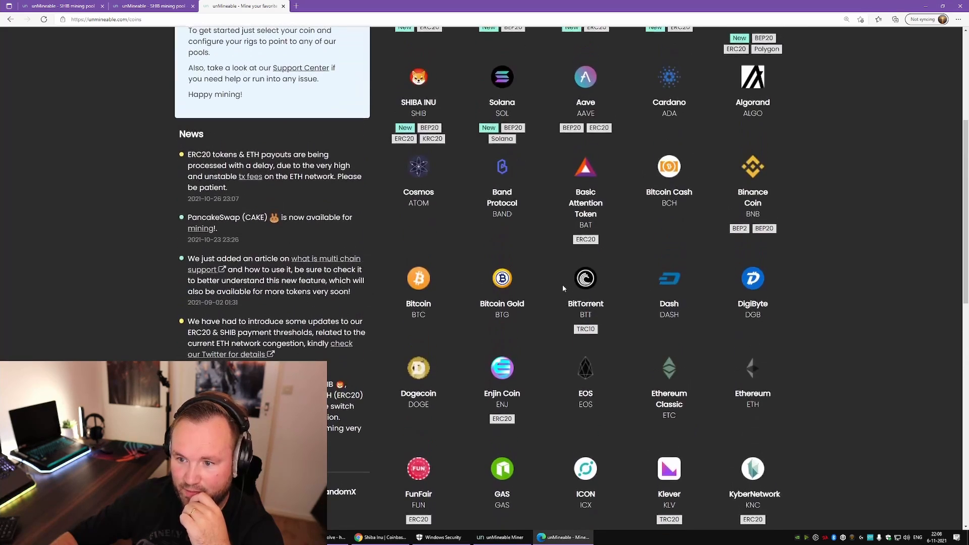
click(418, 76)
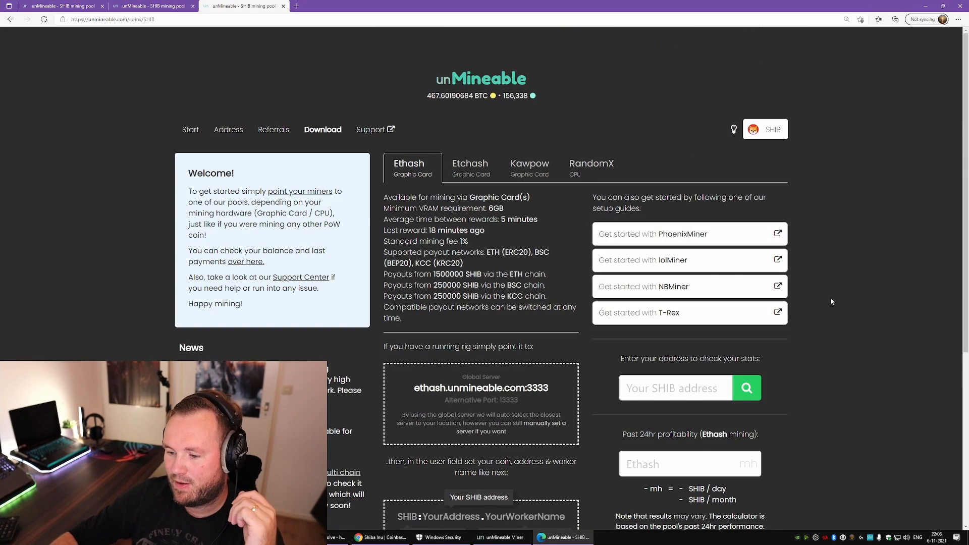
scroll(down, 3)
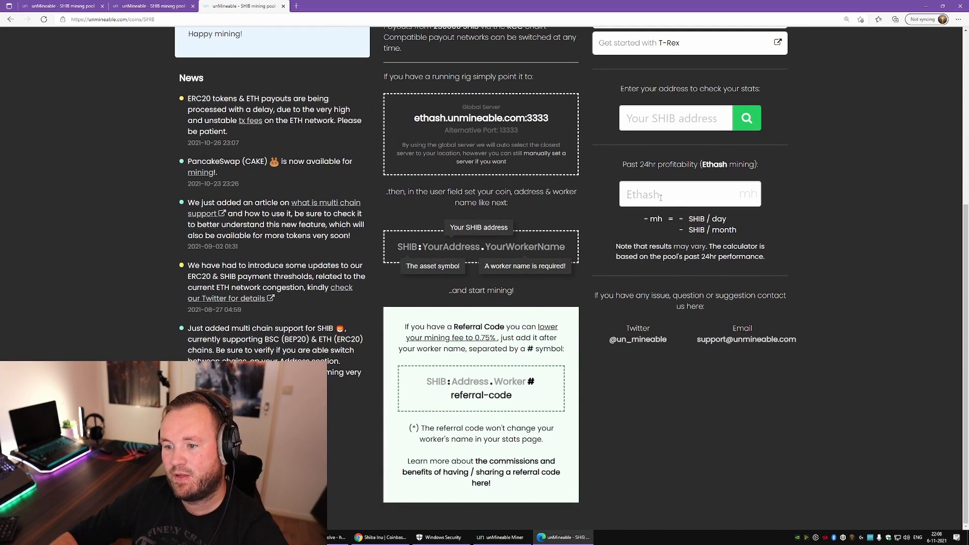
click(679, 194)
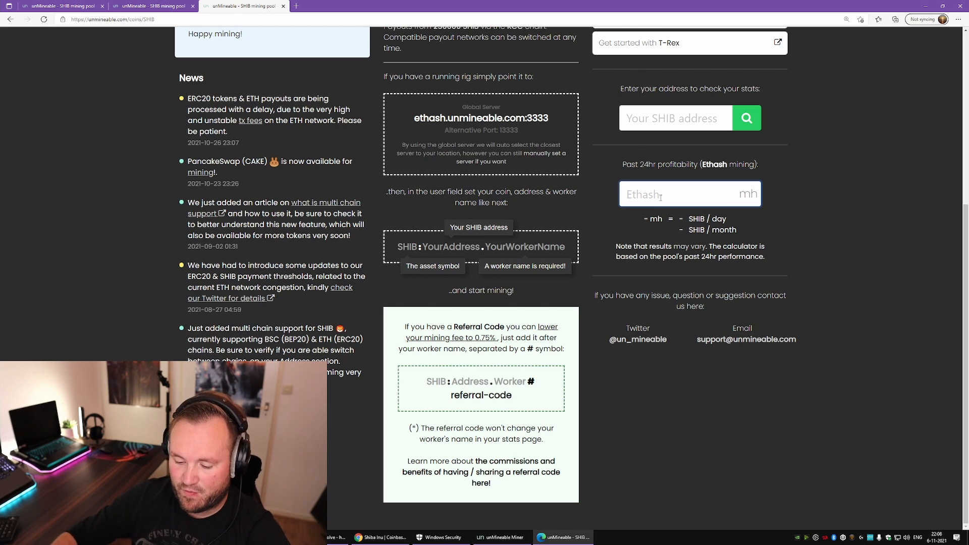
text(200)
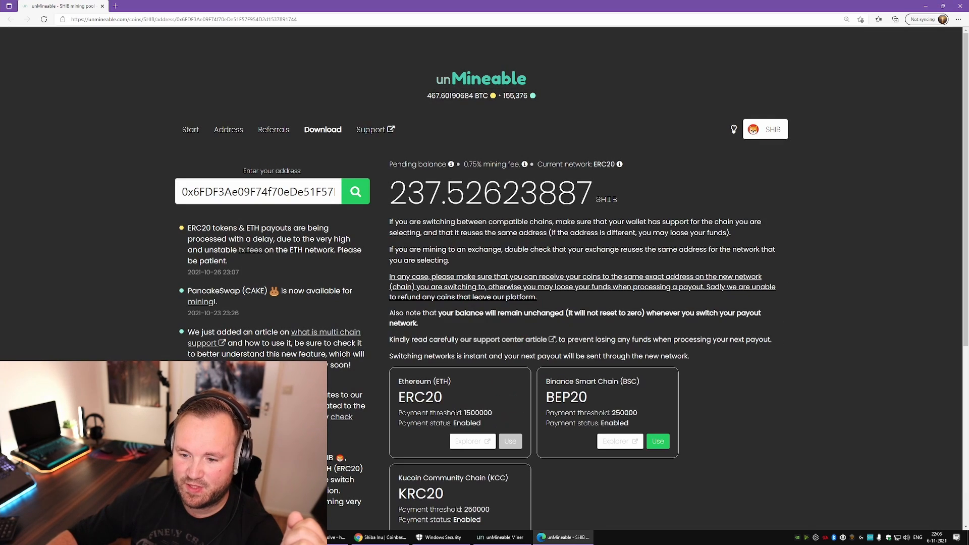
Scroll through the ERC20, BEP20 and KRC20 payout network options.
scroll(down, 3)
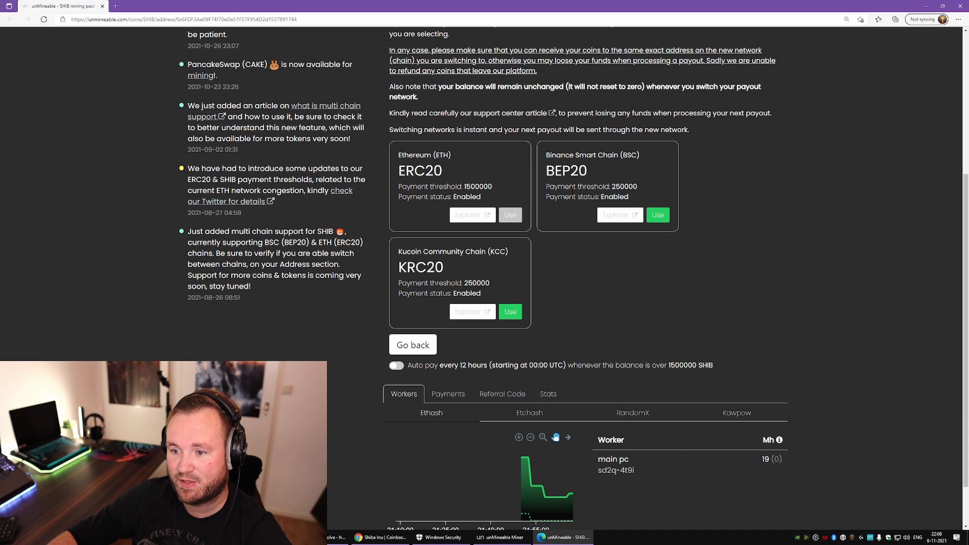
mouse_move(482, 266)
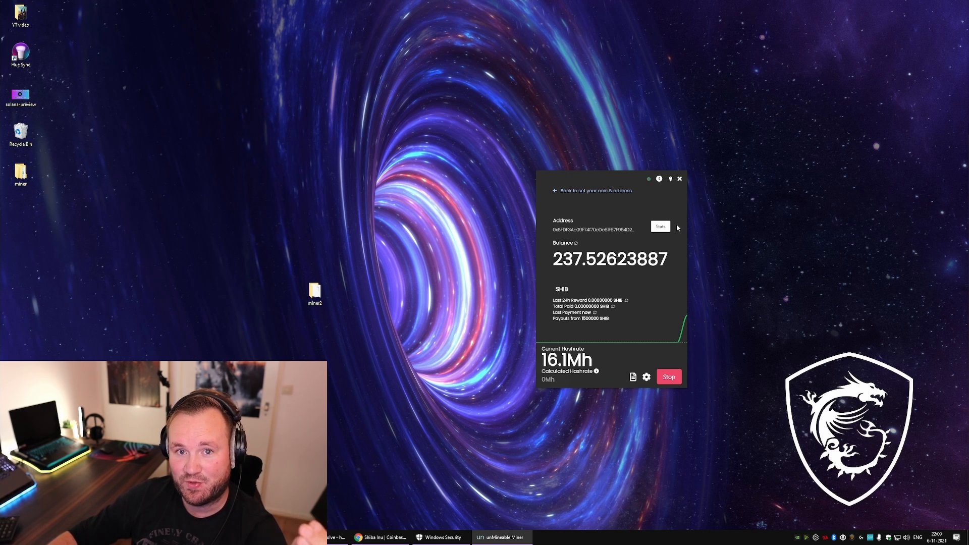
mouse_move(660, 226)
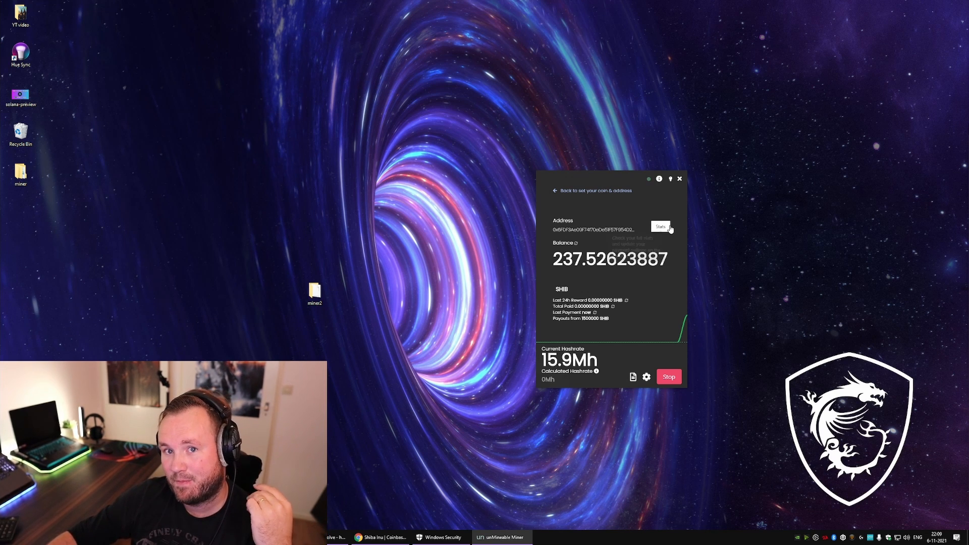